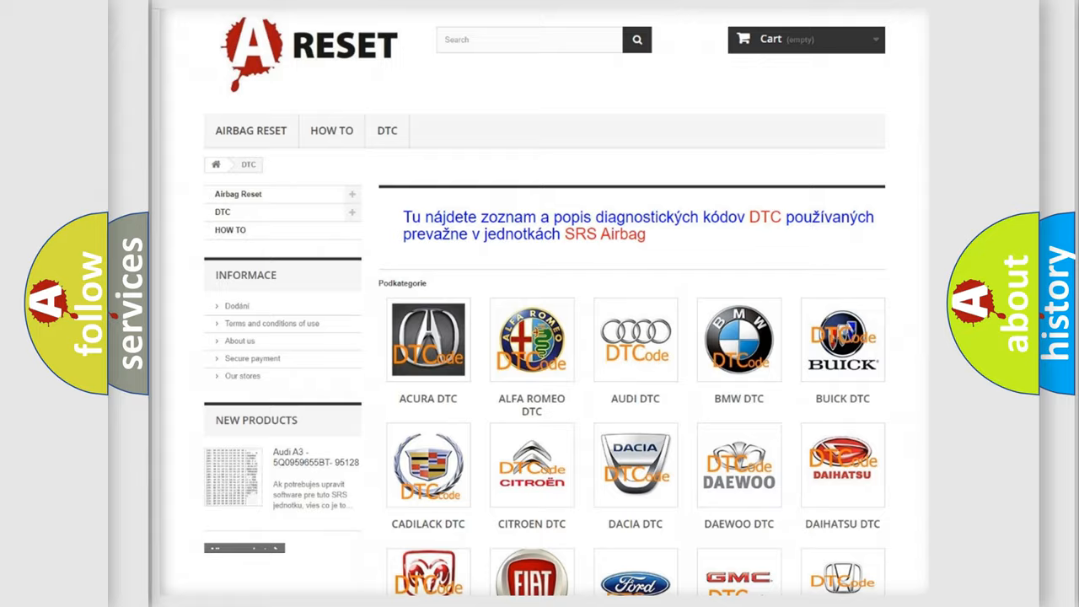
Open the FIAT trouble-code list from the makes catalogue and browse through its codes.
scroll("down", 3)
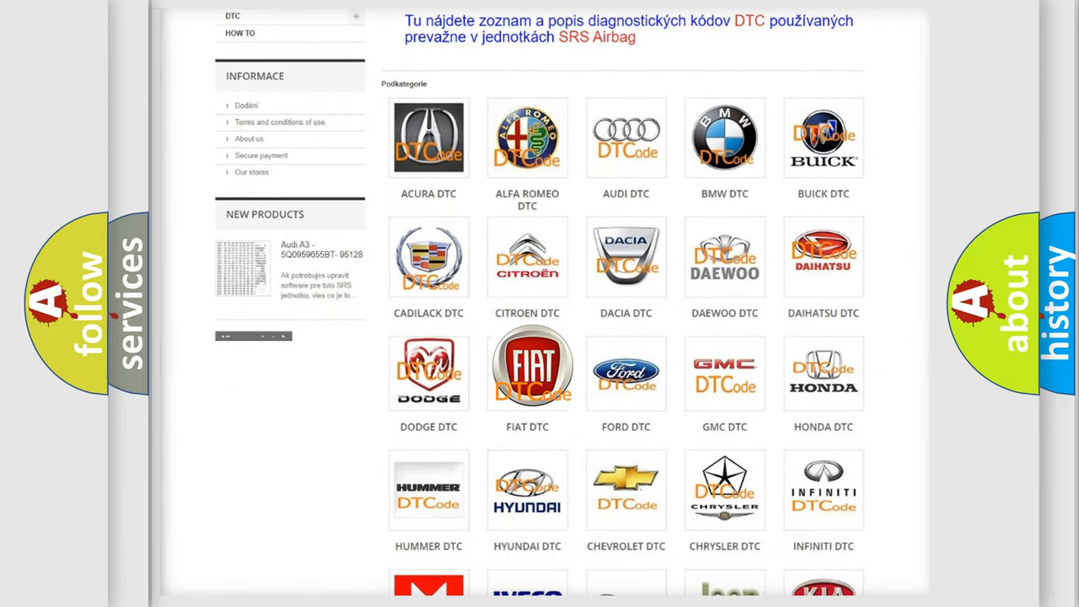
left_click(526, 368)
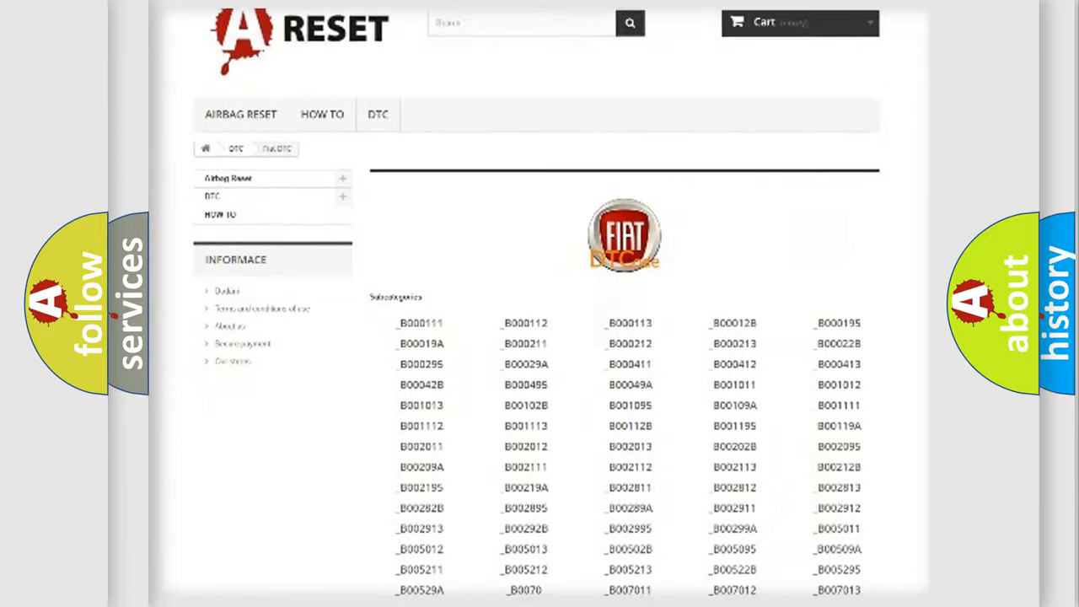
scroll("down", 3)
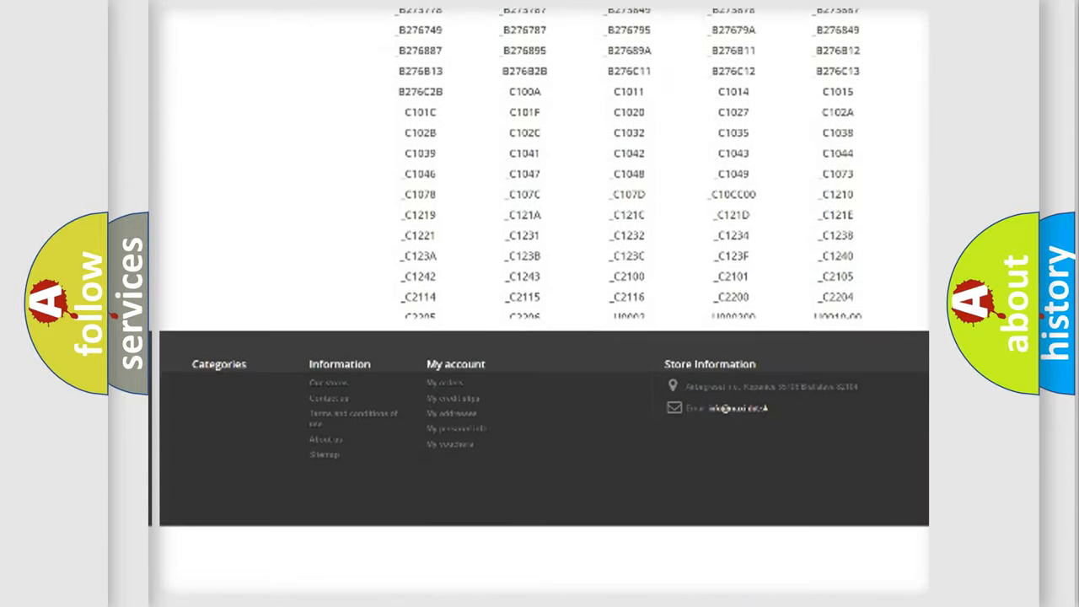
scroll("down", 3)
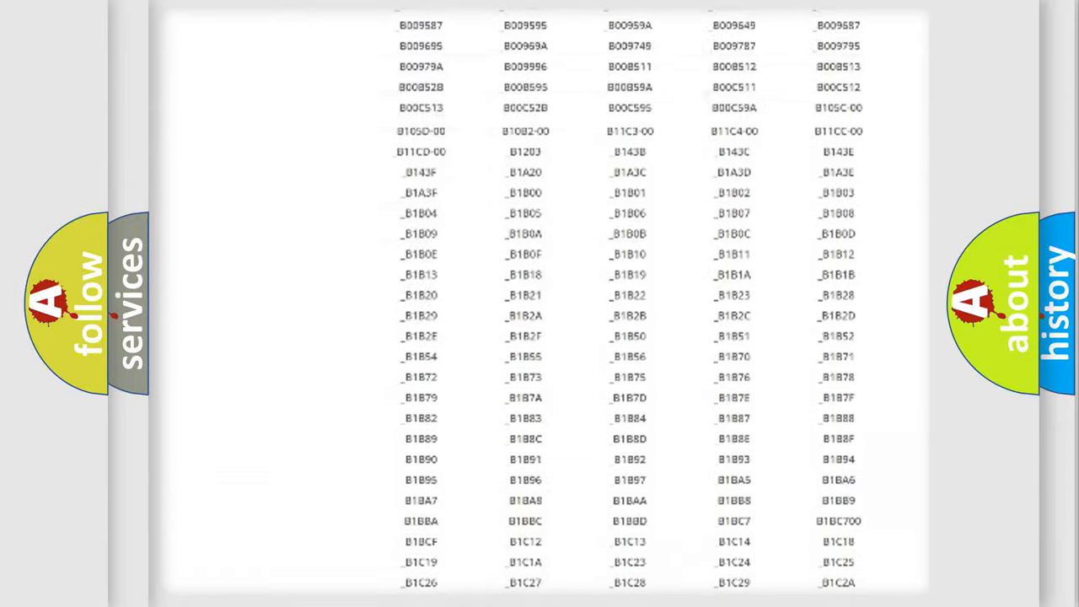
scroll("up", 3)
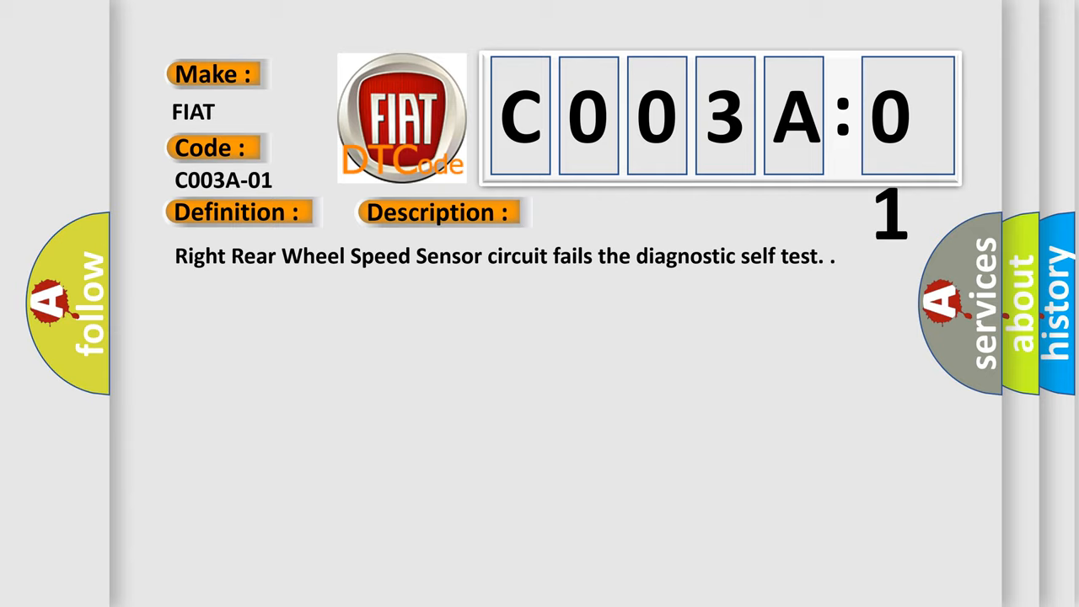
Reveal the C003A-01 definition and its Cause lines about connector damage and shorted sensor circuits.
left_click(617, 212)
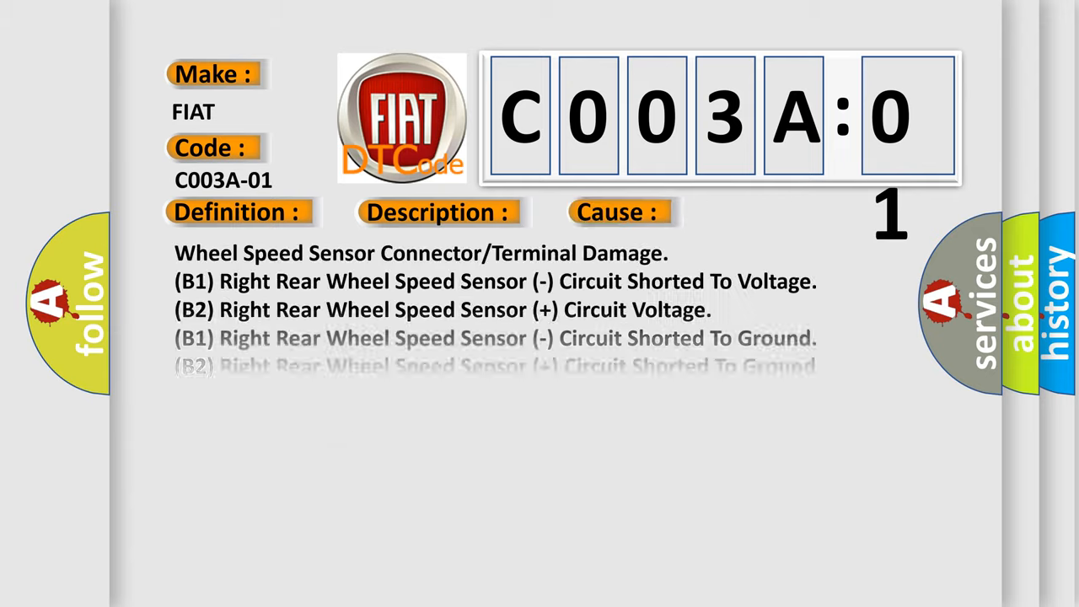